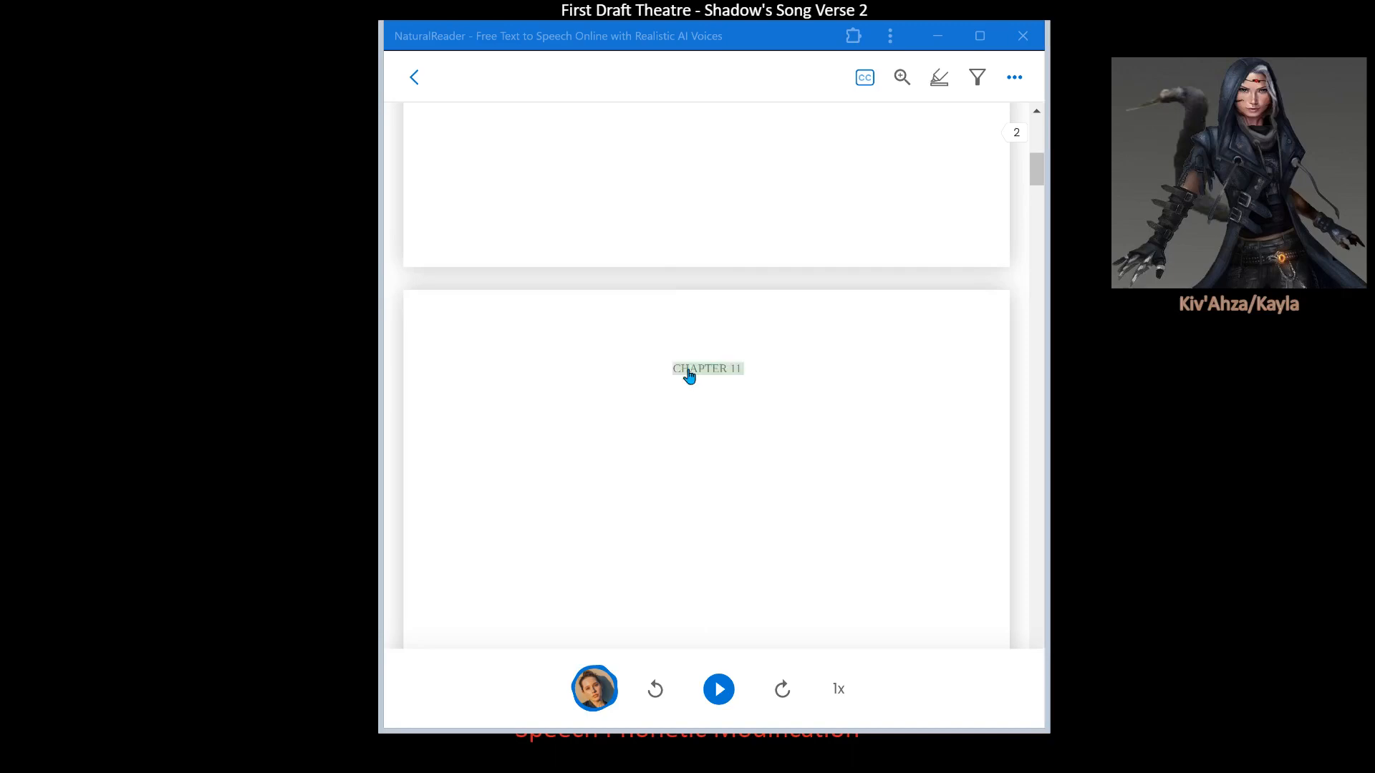
Play the Chapter 11 narration with highlighting and stop it once it reaches page 14
click(718, 688)
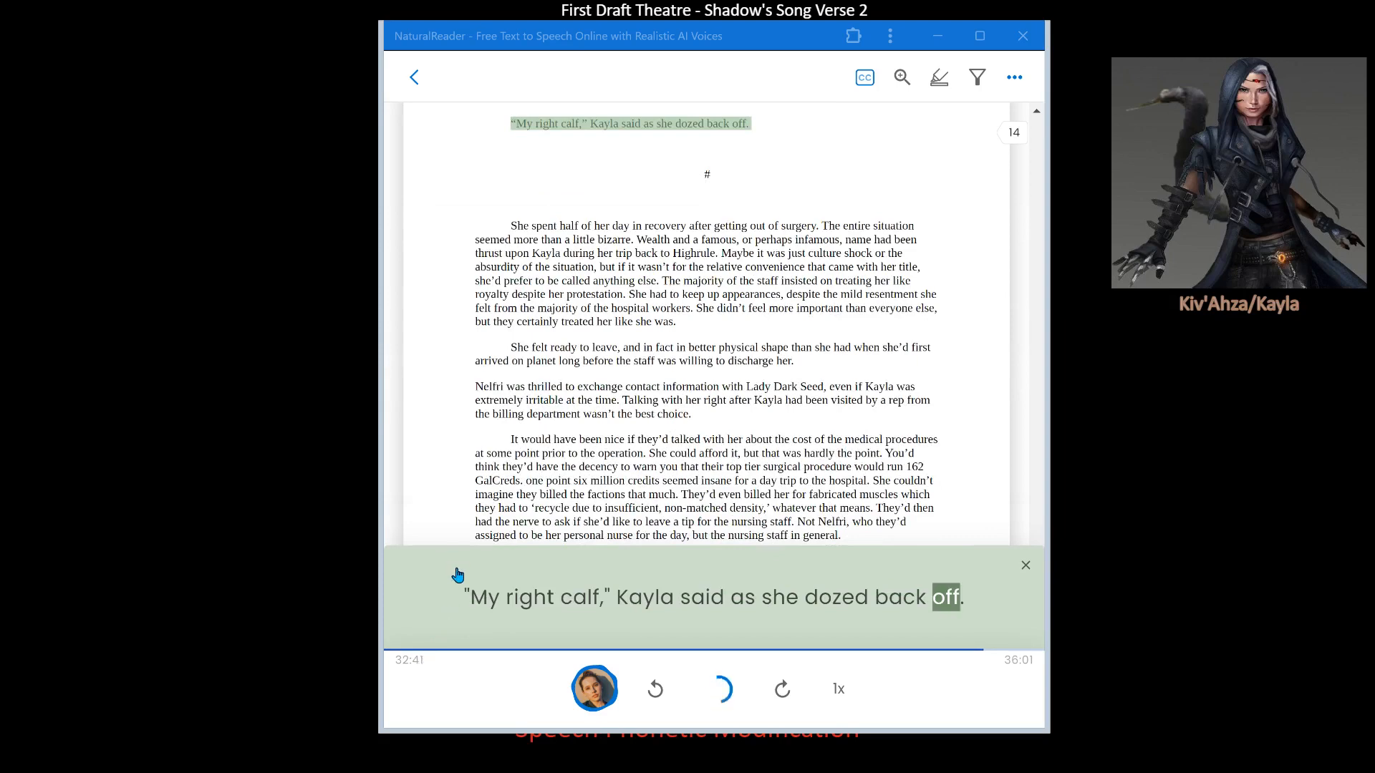
click(718, 688)
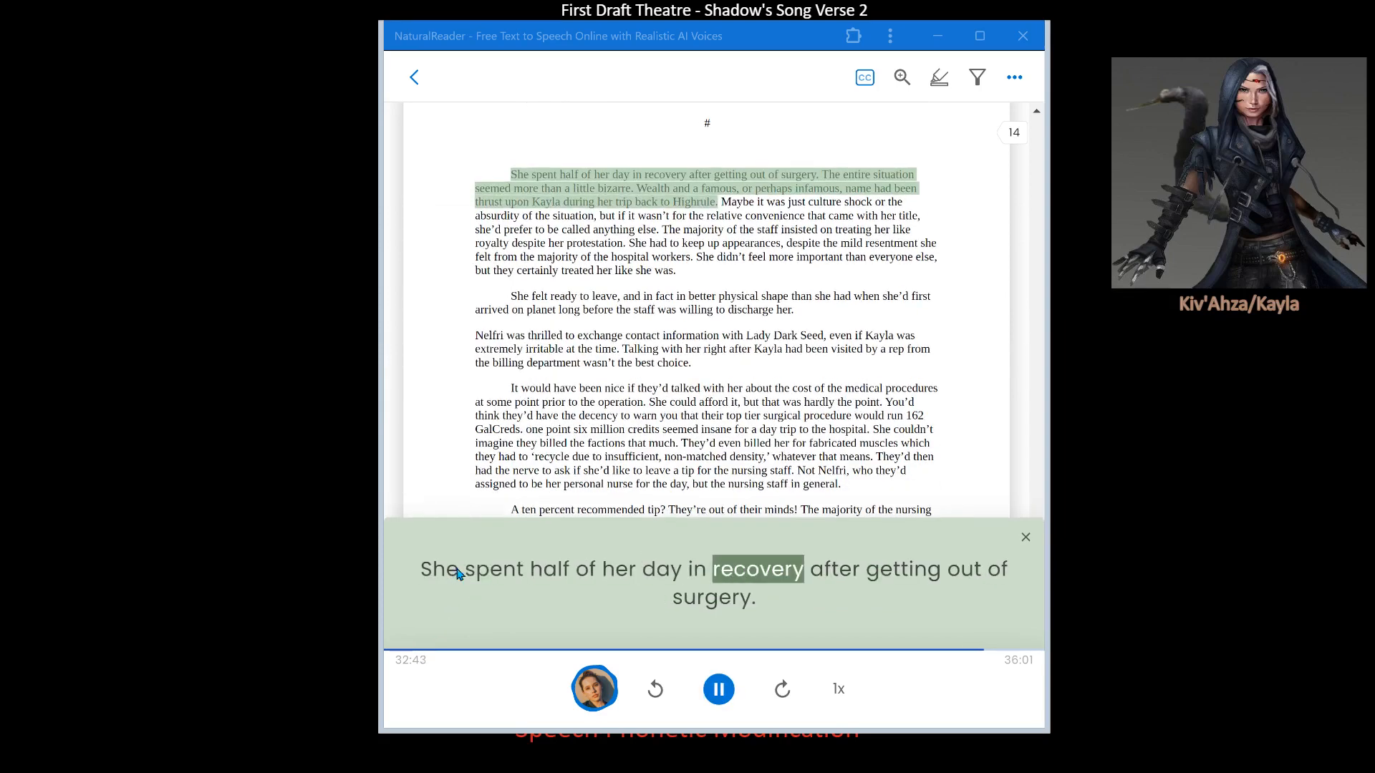